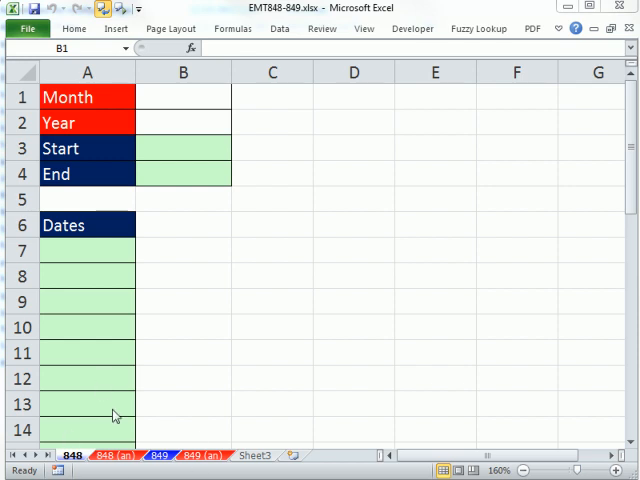
pyautogui.moveTo(249, 26)
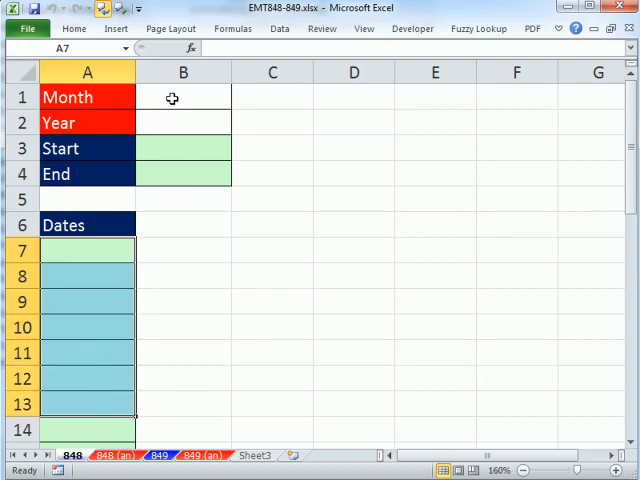
# Enter Dec as the month in B1 and 2011 as the year in B2.
pyautogui.click(183, 96)
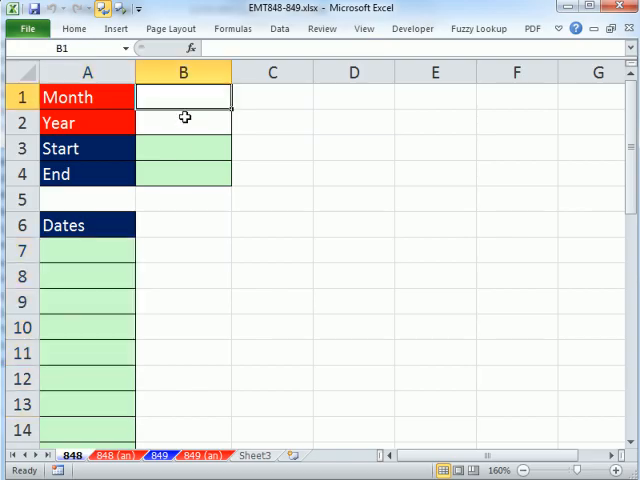
pyautogui.write('Dec')
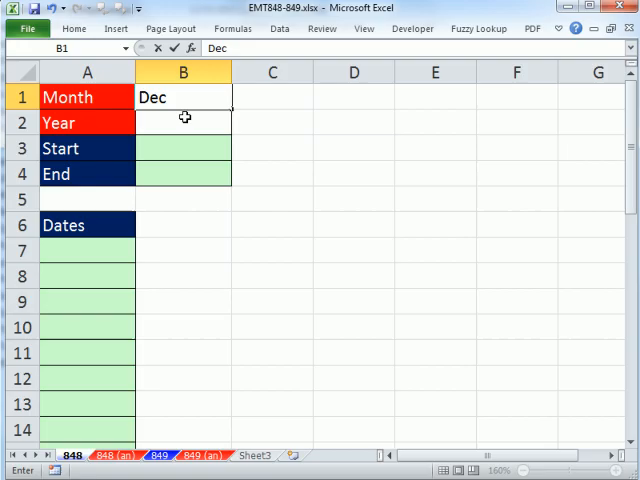
pyautogui.write('2011')
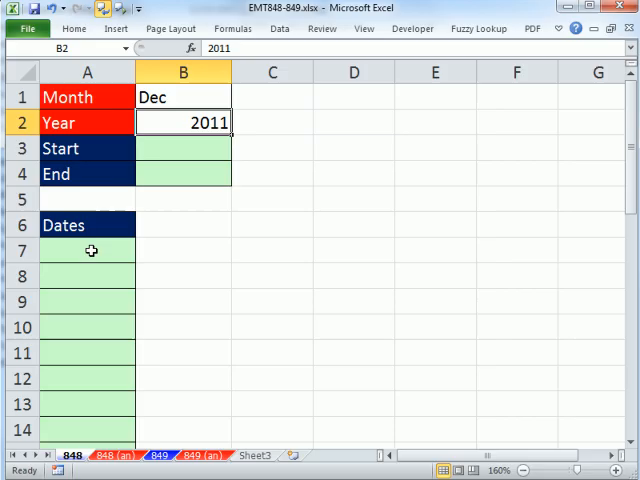
pyautogui.click(182, 97)
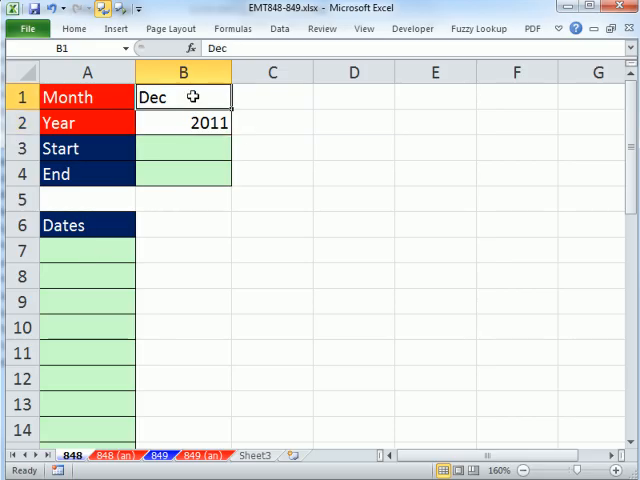
pyautogui.click(183, 122)
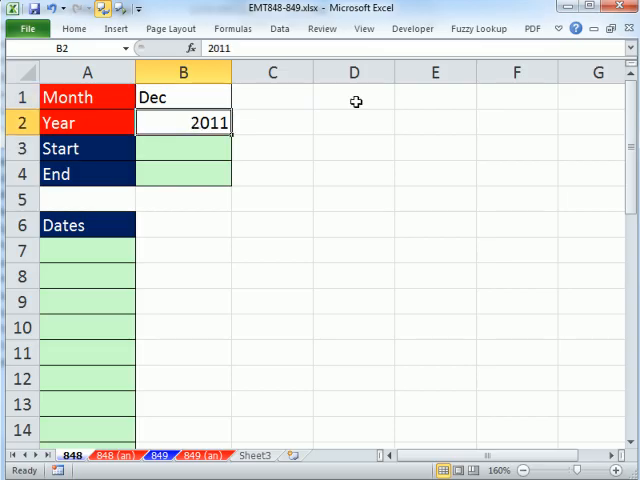
pyautogui.click(182, 97)
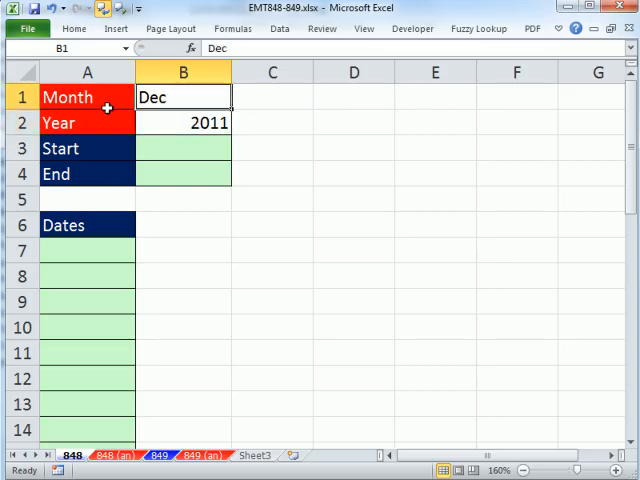
# Enter Jan in D1 as the first month abbreviation of row 1.
pyautogui.click(352, 97)
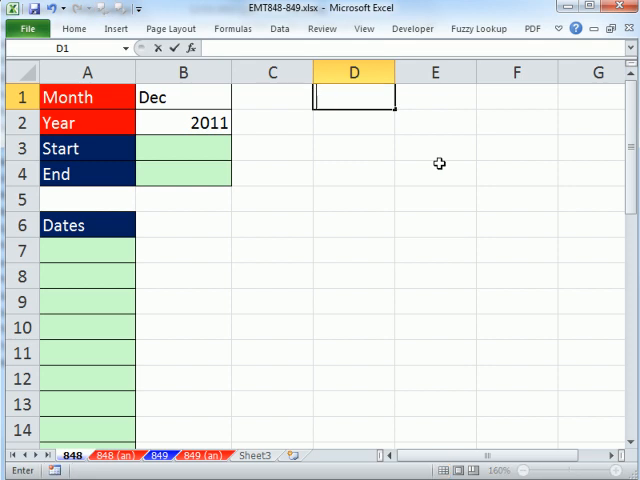
pyautogui.write('Jan')
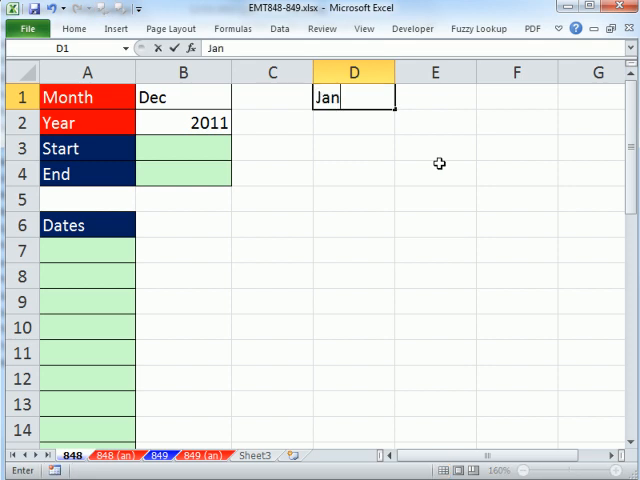
pyautogui.press('Return')
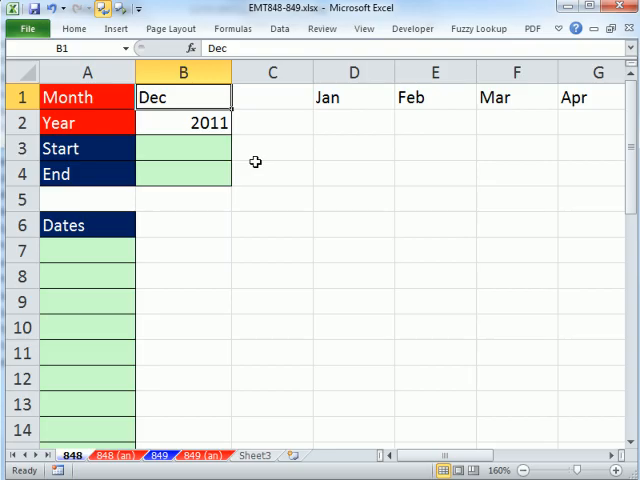
pyautogui.moveTo(257, 167)
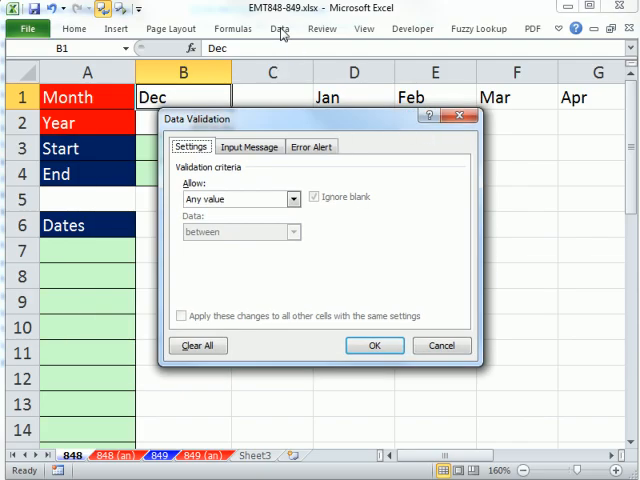
# Add List data validation to B1 with source =$D$1:$O$1.
pyautogui.click(291, 199)
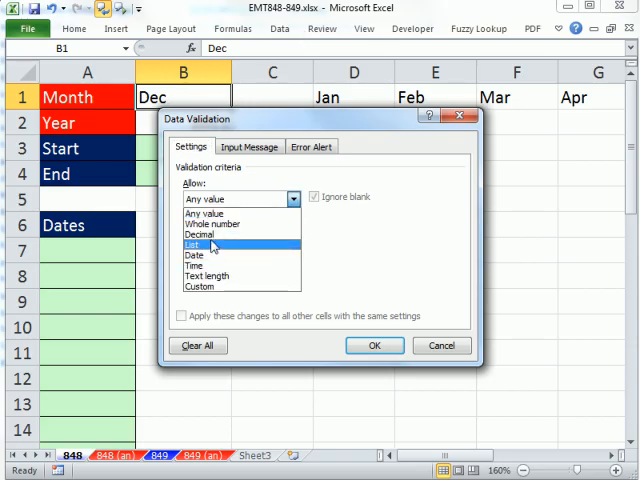
pyautogui.click(196, 245)
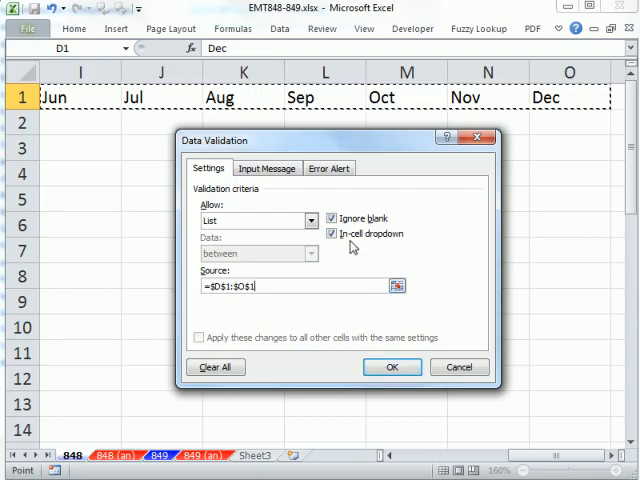
pyautogui.click(391, 367)
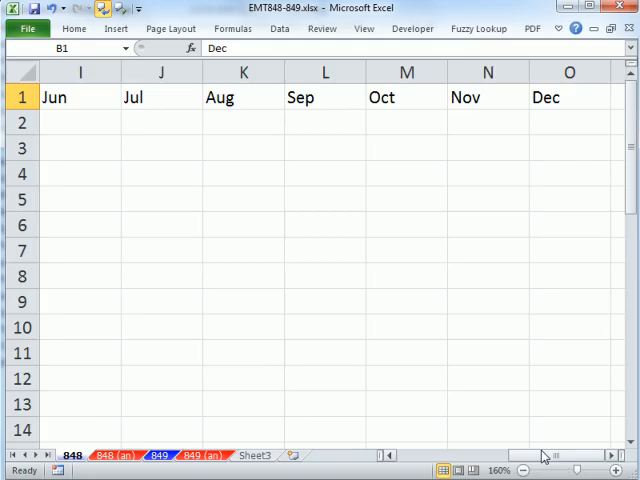
# Series-fill years from 2011 in D2 through 2022 across row 2.
pyautogui.hscroll(-3)
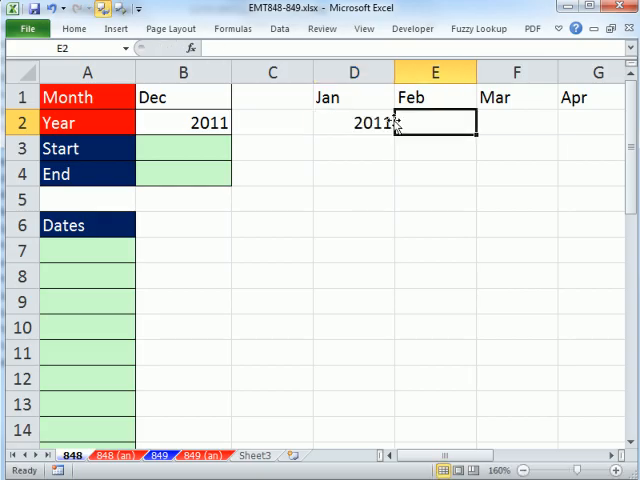
pyautogui.click(354, 123)
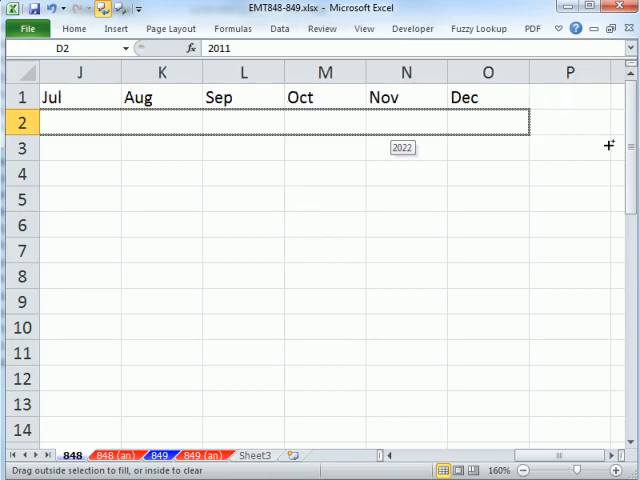
pyautogui.moveTo(80, 122); pyautogui.dragTo(510, 122)
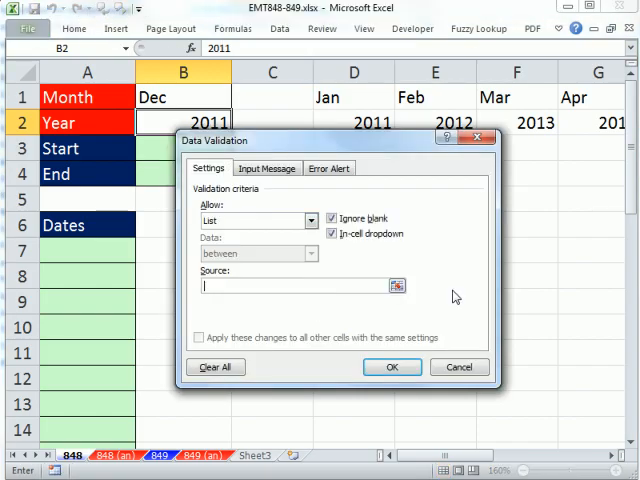
# Apply the =$D$2:$O$2 year list validation to B2, then try the Month and Year drop-downs.
pyautogui.click(354, 122)
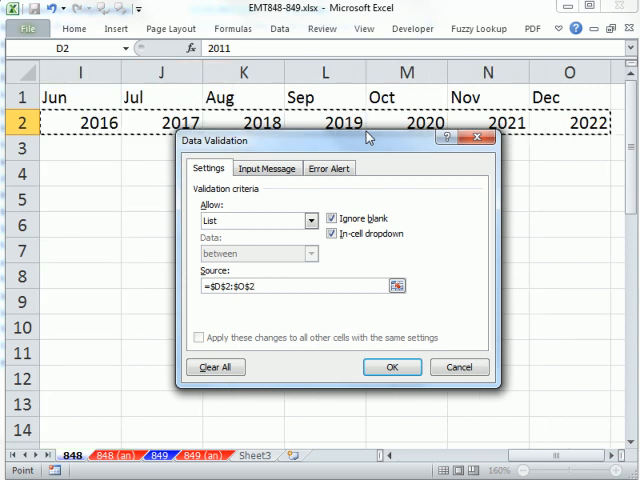
pyautogui.click(392, 367)
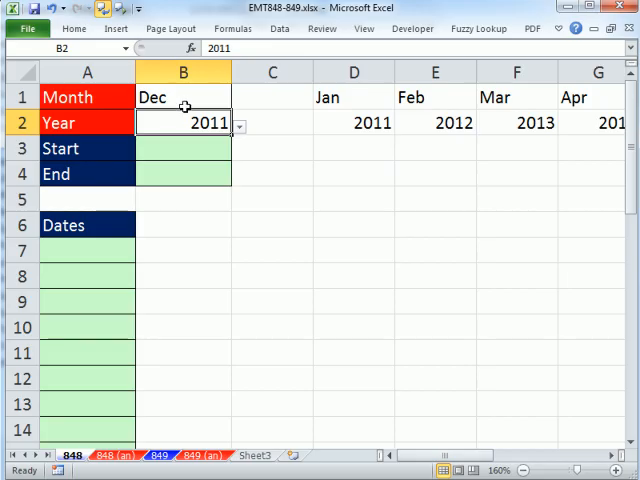
pyautogui.click(238, 98)
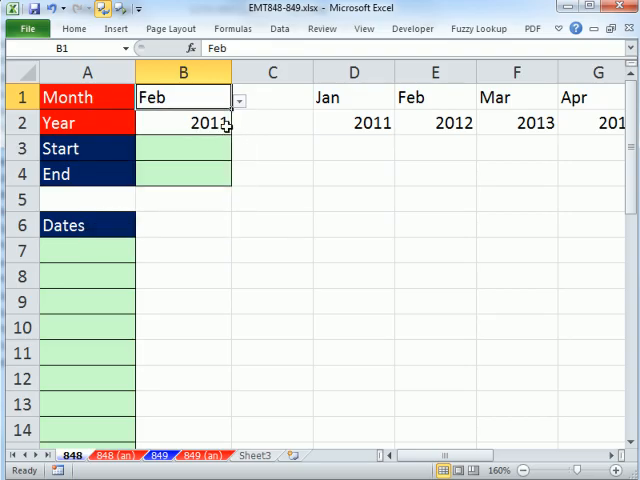
pyautogui.click(183, 148)
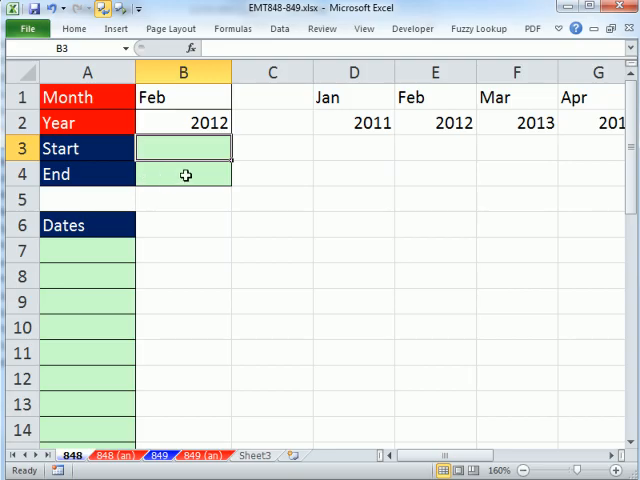
pyautogui.moveTo(330, 358)
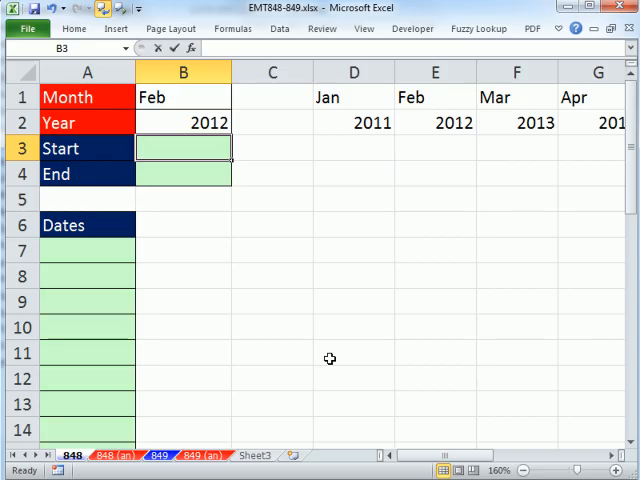
# Start the B3 formula with =DATE( and a MONTH function referencing B1&1.
pyautogui.write('=DATE(B2,')
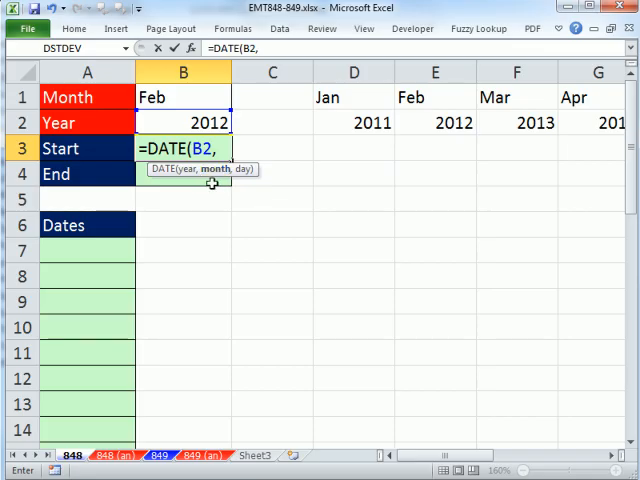
pyautogui.write('moth')
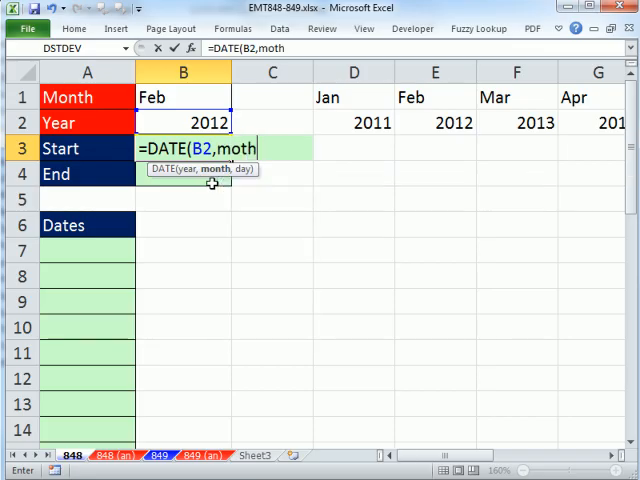
pyautogui.doubleClick(238, 148)
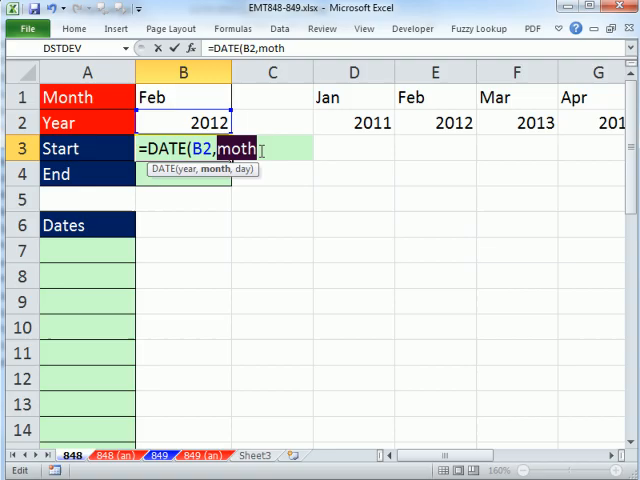
pyautogui.press('Backspace')
pyautogui.write('MONTH(')
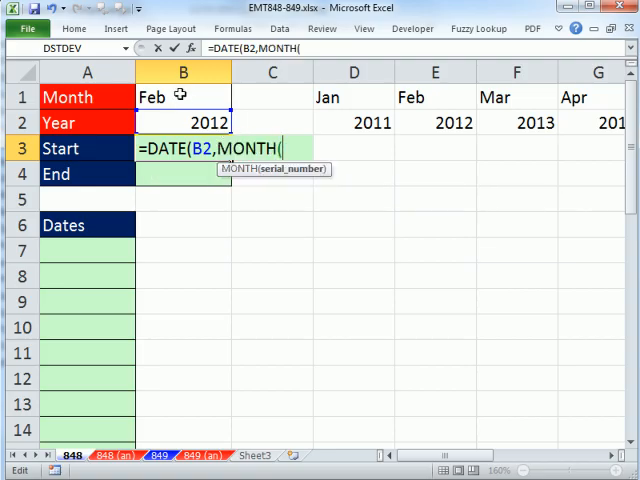
pyautogui.click(182, 97)
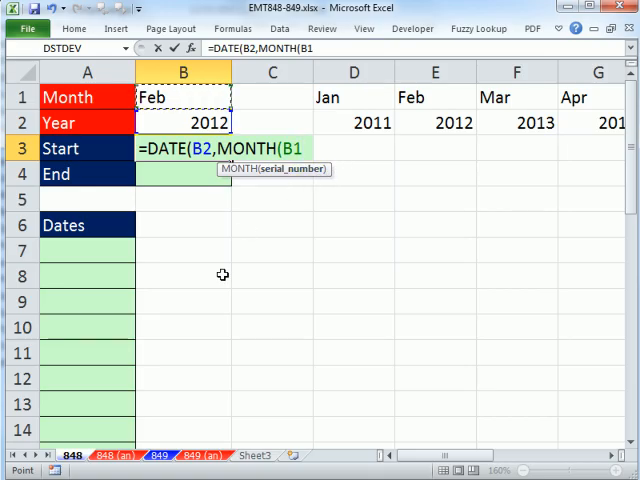
pyautogui.write('&')
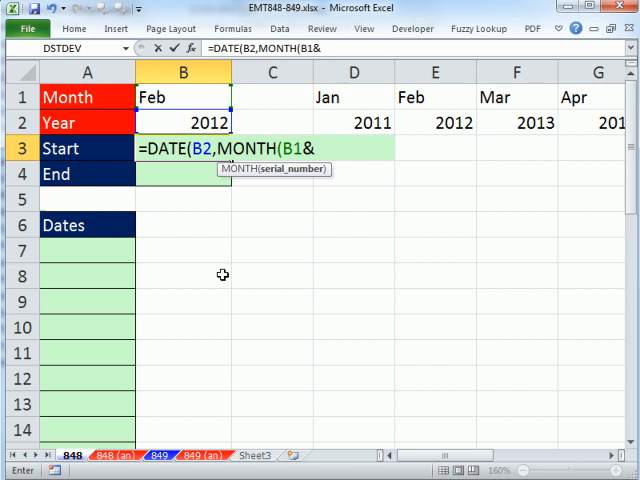
pyautogui.write('1')
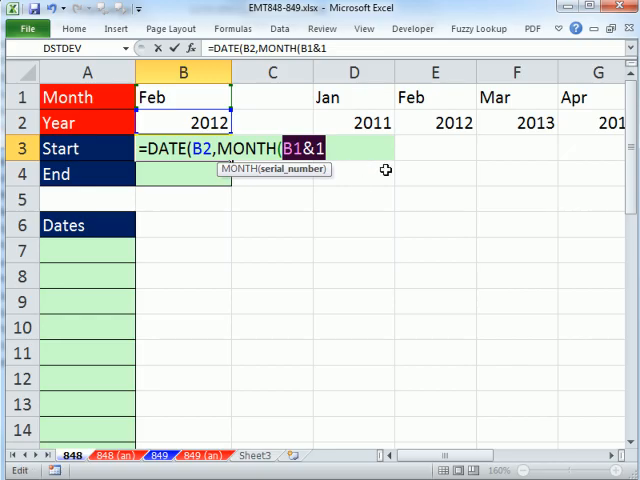
pyautogui.moveTo(438, 247)
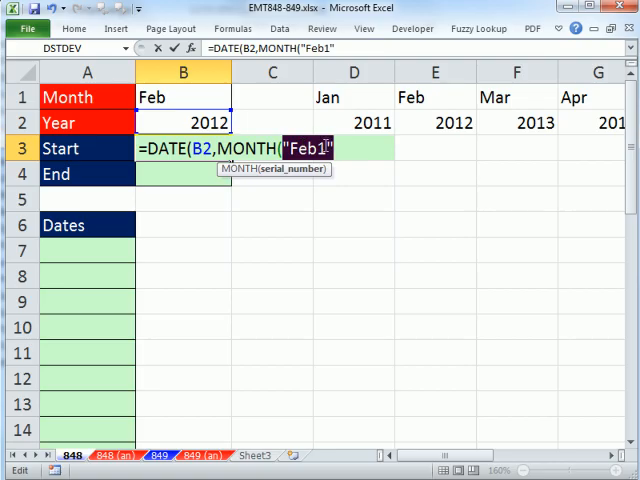
# Complete =DATE(B2,MONTH(B1&1),1) in B3 and confirm it.
pyautogui.write('B1&1')
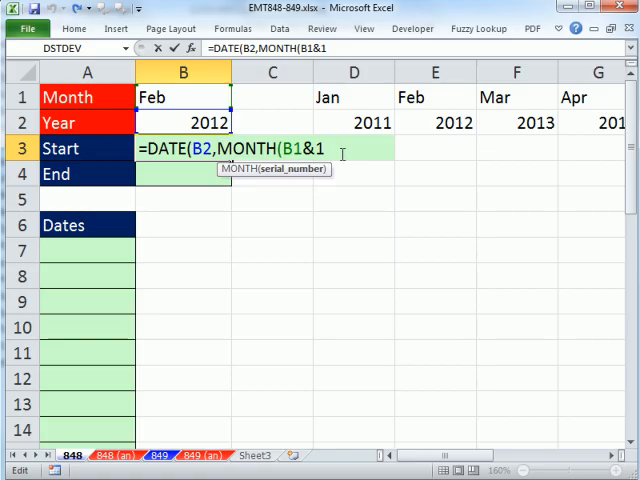
pyautogui.write(')')
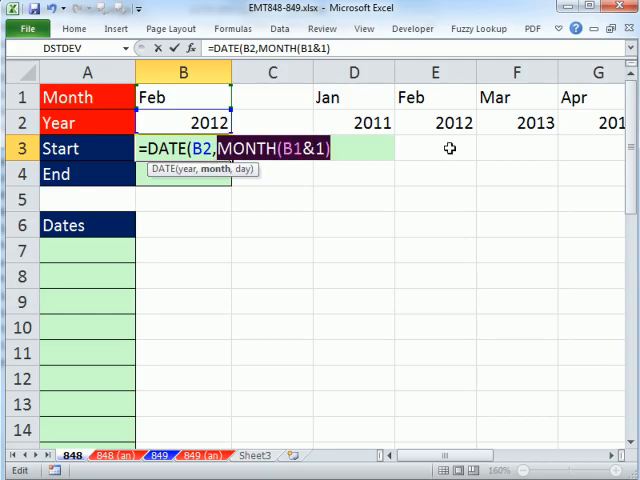
pyautogui.write('2')
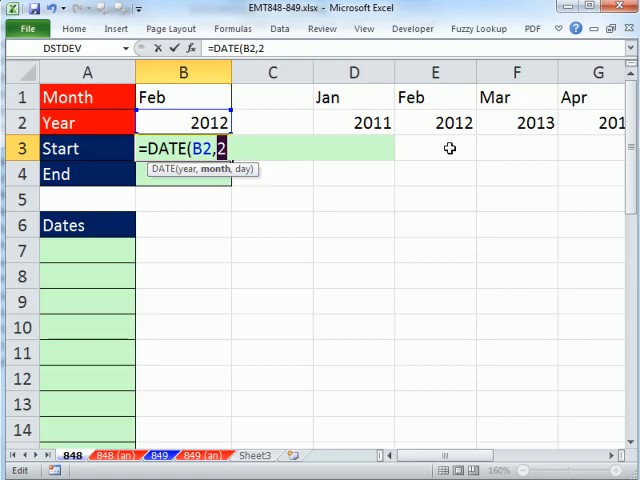
pyautogui.write('MONTH(B1&1)')
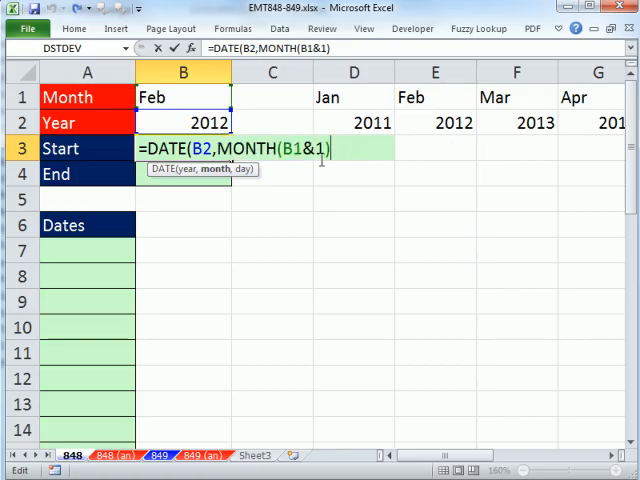
pyautogui.write(',')
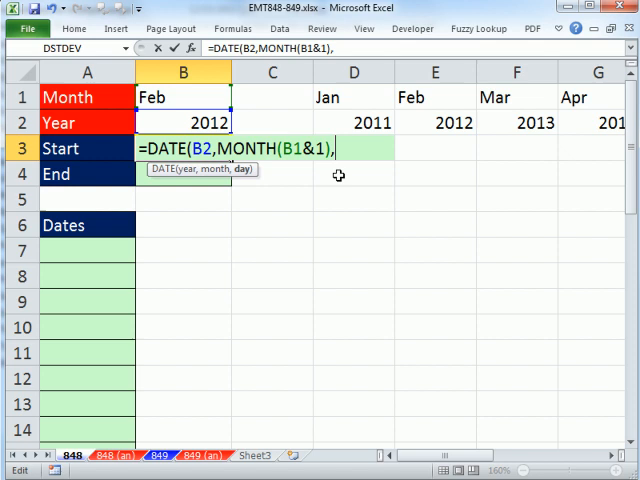
pyautogui.write('1)')
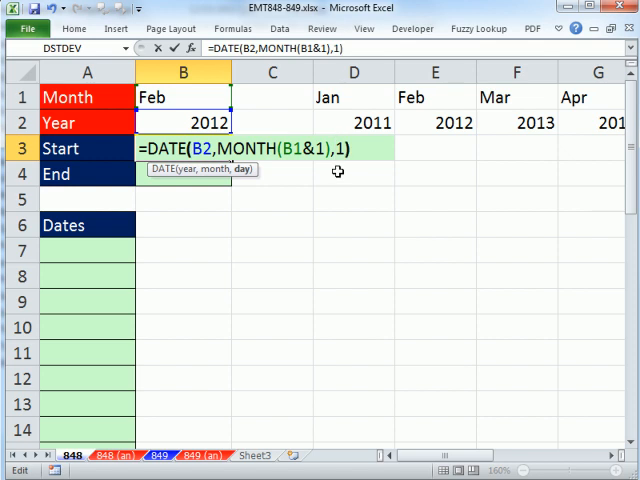
pyautogui.press('Return')
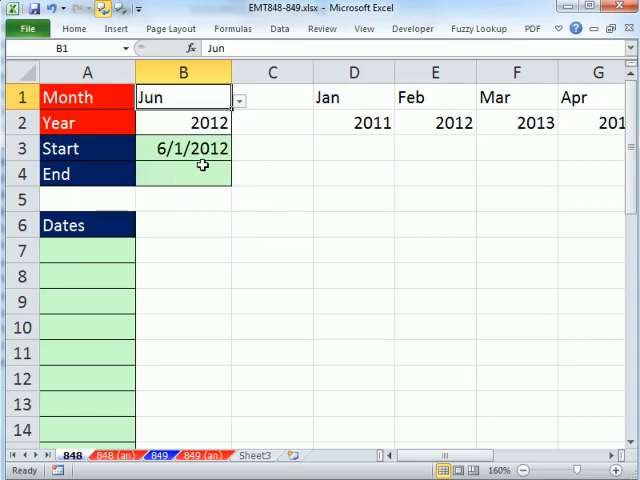
# Choose Feb from the B1 month drop-down.
pyautogui.click(238, 98)
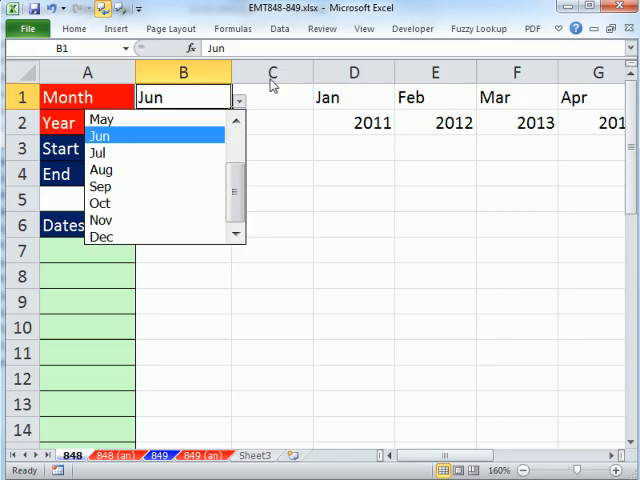
pyautogui.scroll(3)
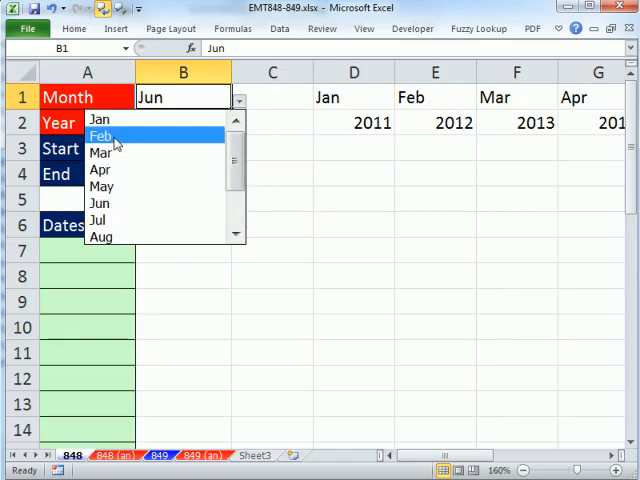
pyautogui.click(100, 134)
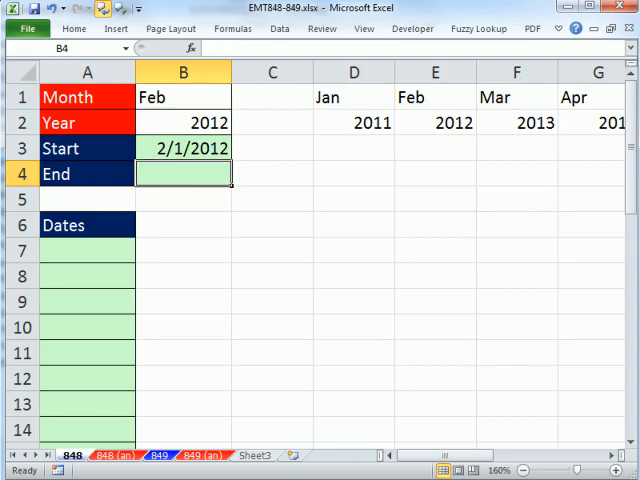
# Enter =EOMONTH(B3,0) in B4 to get the month's last day.
pyautogui.write('=e')
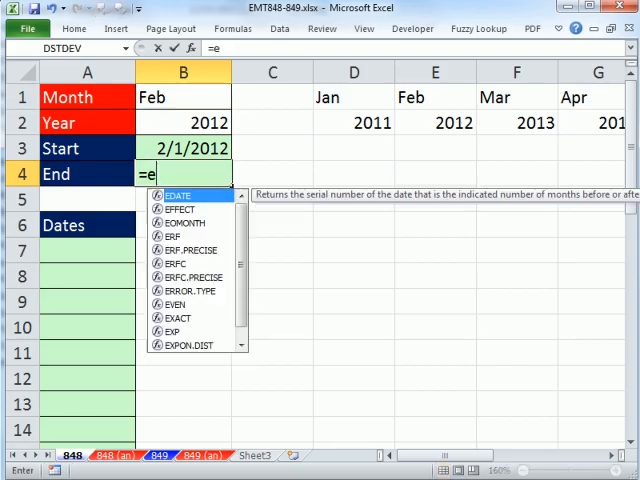
pyautogui.write('o')
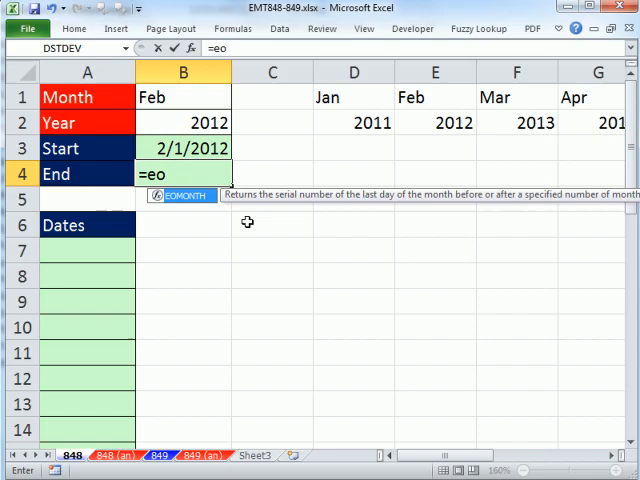
pyautogui.write('EOMONTH(')
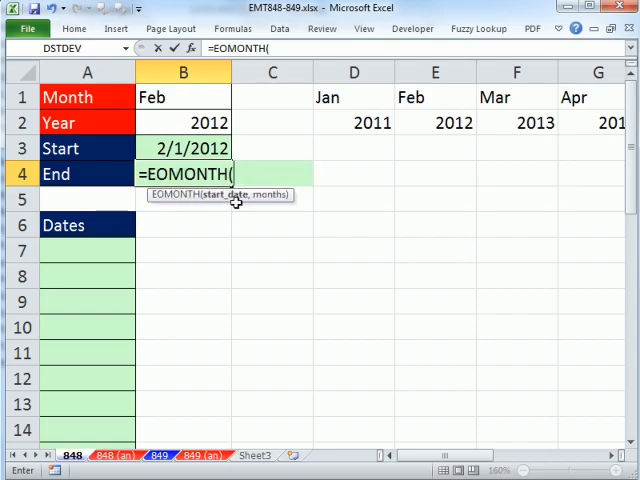
pyautogui.click(183, 148)
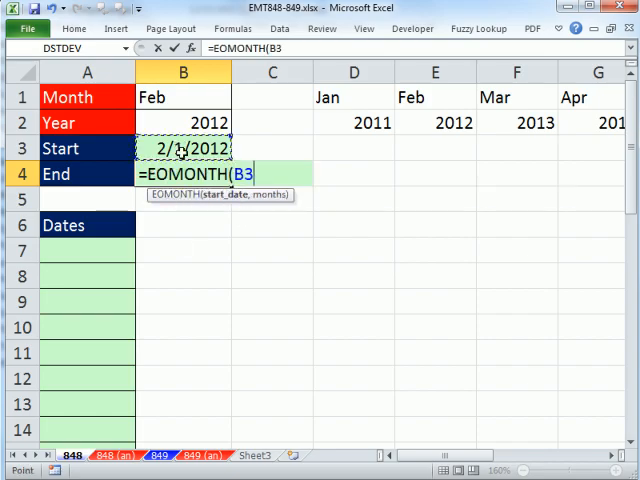
pyautogui.moveTo(183, 272)
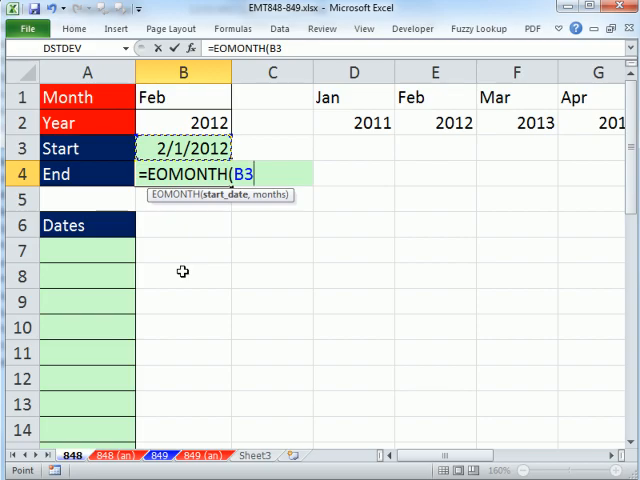
pyautogui.moveTo(186, 255)
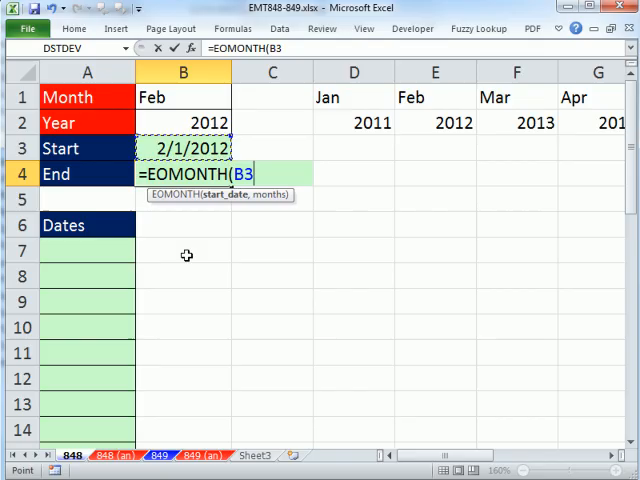
pyautogui.write(',')
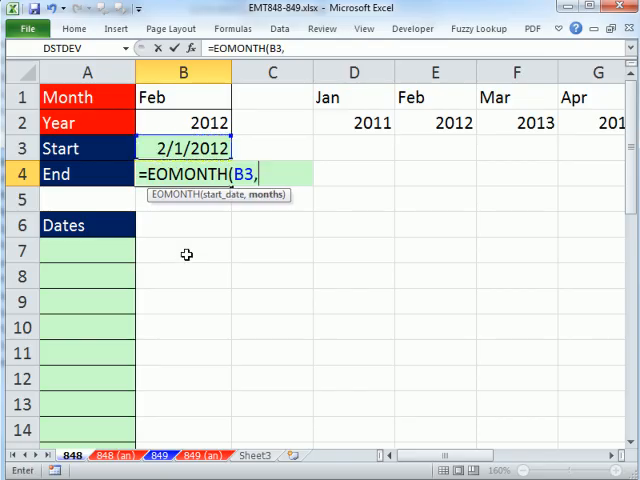
pyautogui.write('0')
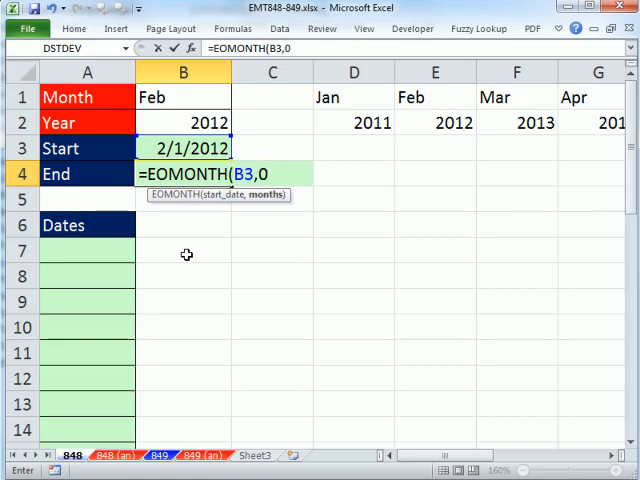
pyautogui.write('1')
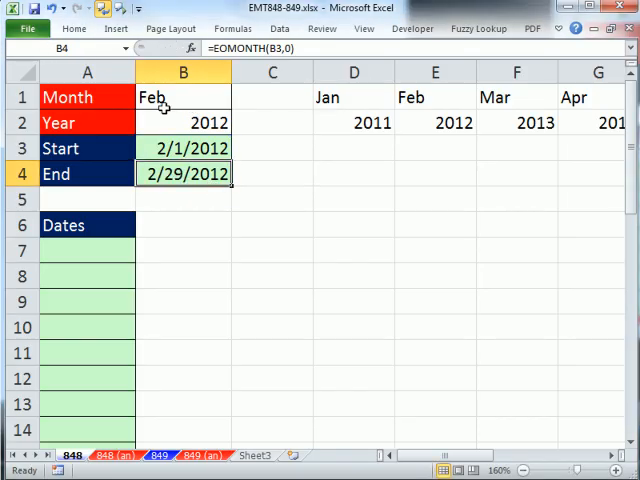
pyautogui.click(237, 97)
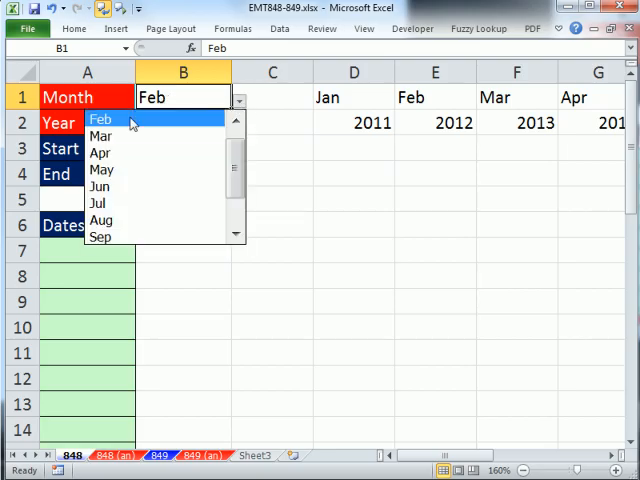
pyautogui.click(100, 135)
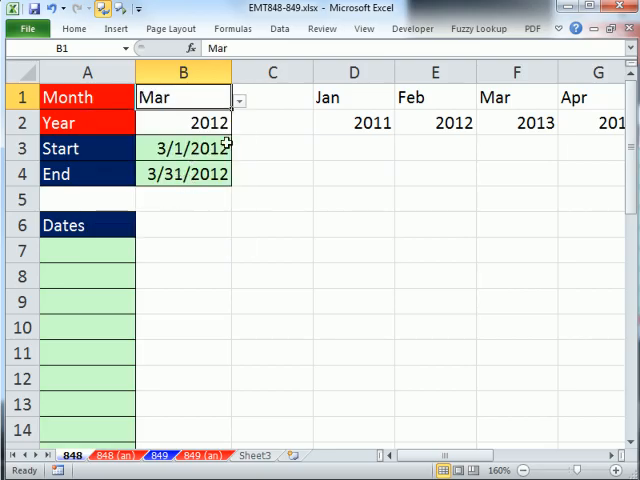
pyautogui.click(238, 98)
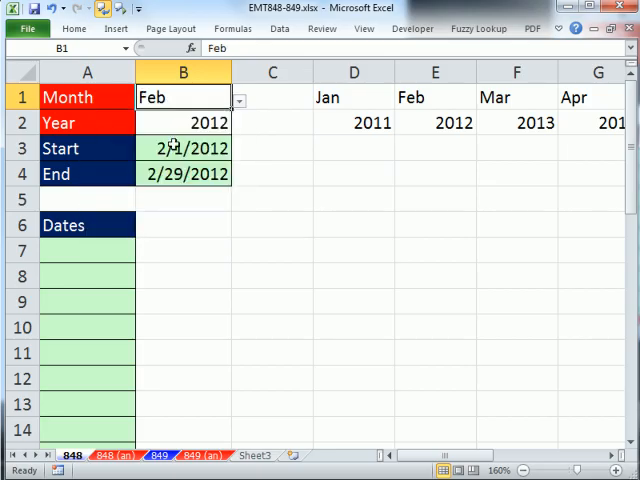
pyautogui.click(183, 173)
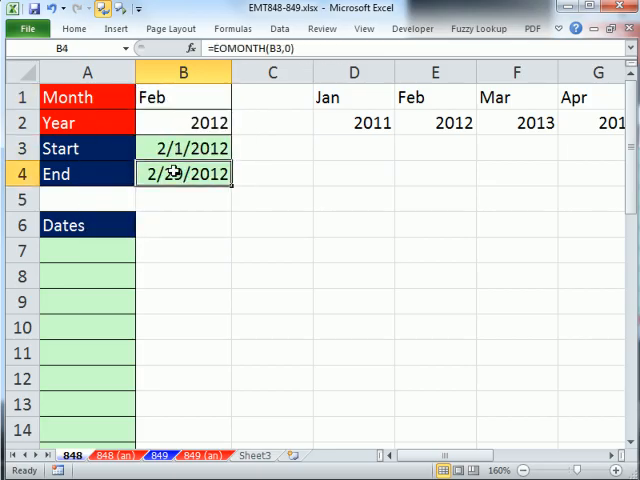
pyautogui.click(87, 250)
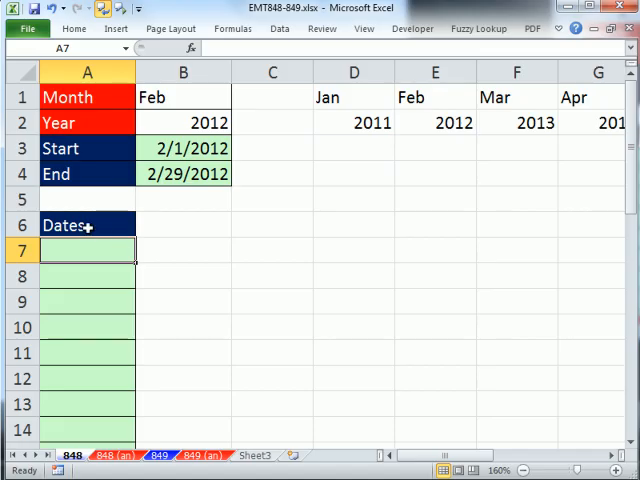
pyautogui.moveTo(107, 263)
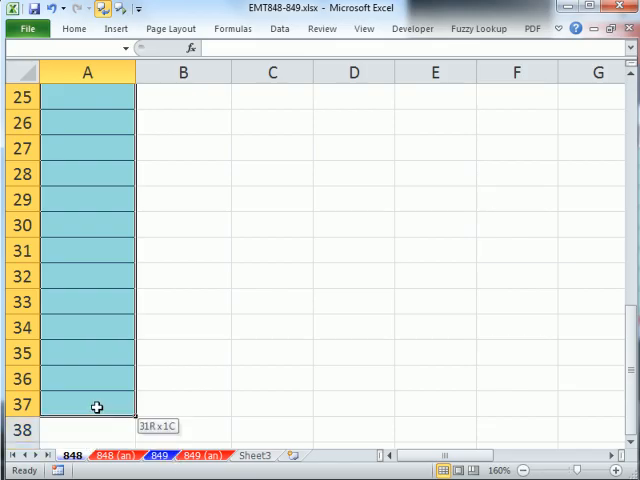
pyautogui.scroll(3)
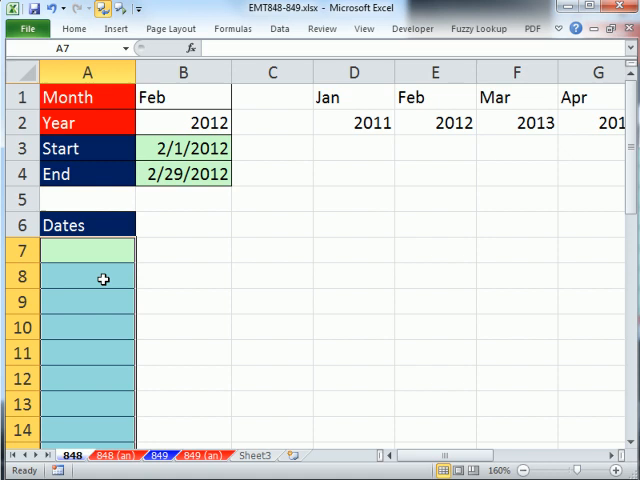
pyautogui.moveTo(159, 244)
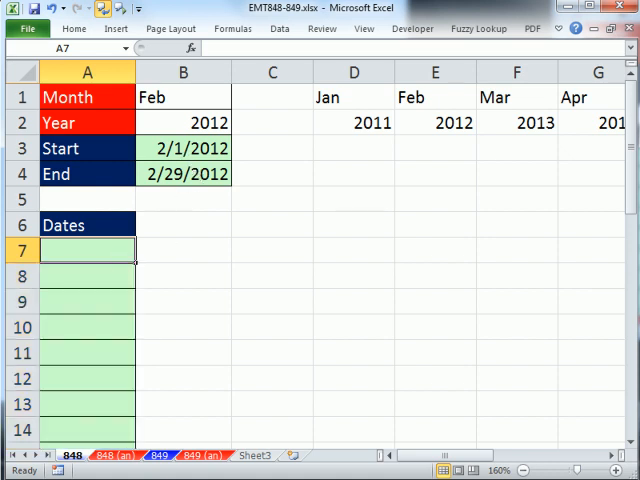
# Type =IF(ROWS(A$7:A7) into A7 as an expanding row count.
pyautogui.write('=IF(row')
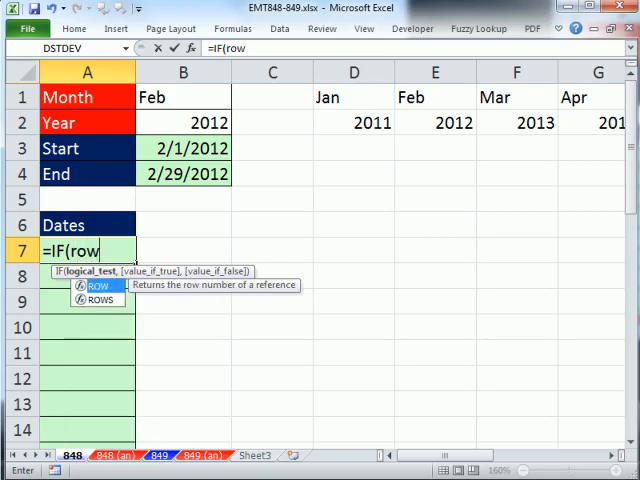
pyautogui.write('ROWS(A')
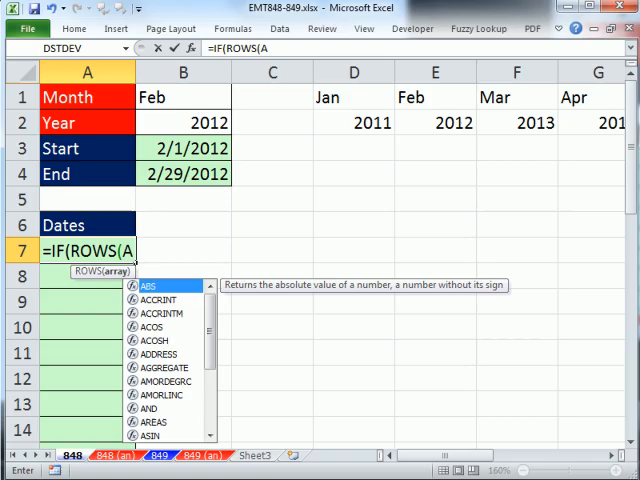
pyautogui.write('A$7:A7')
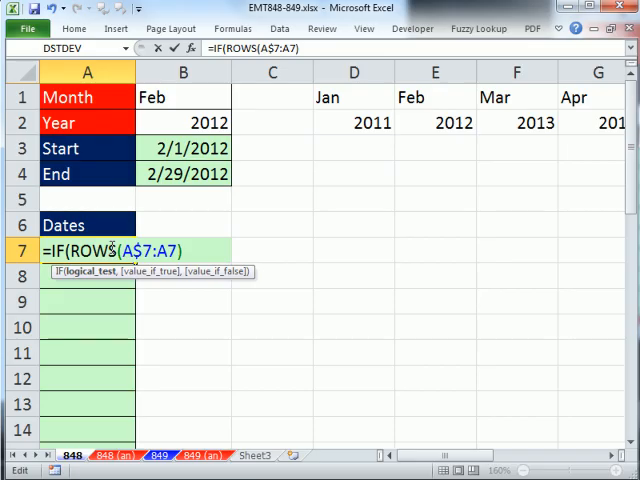
pyautogui.write(')')
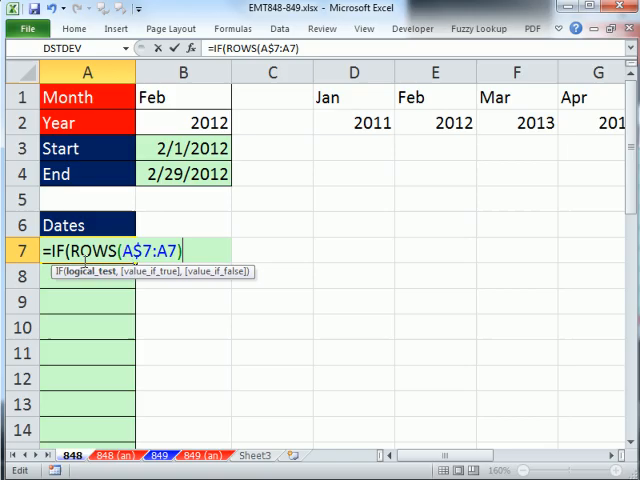
pyautogui.moveTo(256, 377)
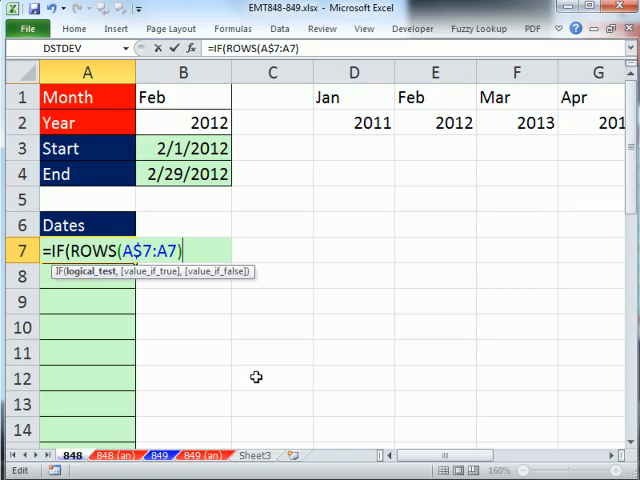
# Append >DAY(B4) to the A7 formula's IF test.
pyautogui.write('>day')
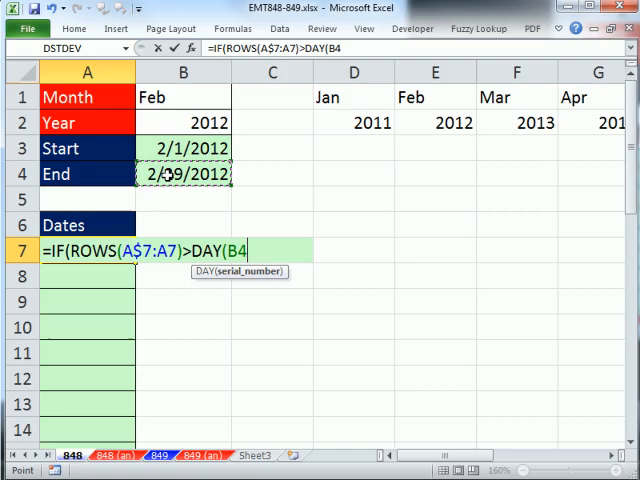
pyautogui.moveTo(373, 389)
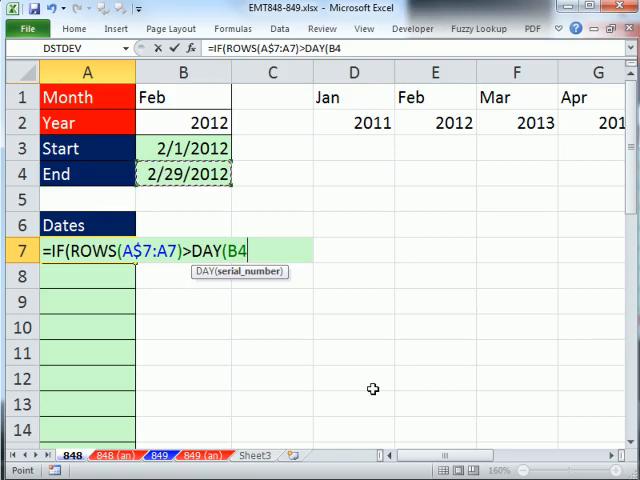
pyautogui.write(')')
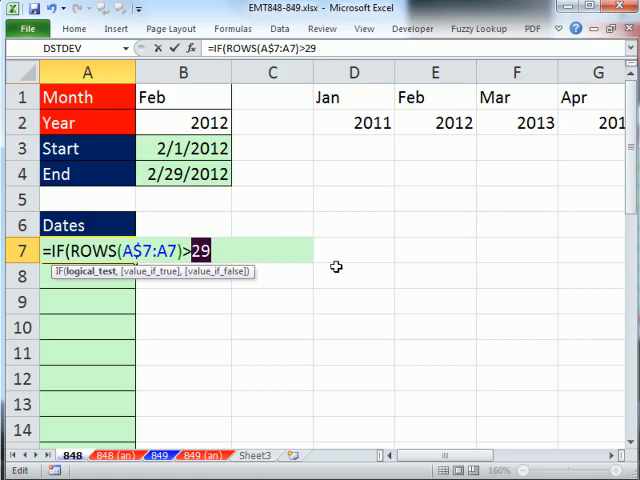
pyautogui.write('DAY(B4)')
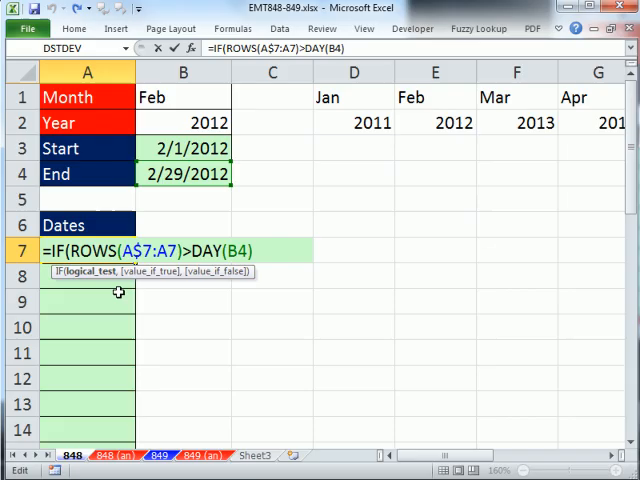
# Add "" as the blank true result of the A7 IF formula.
pyautogui.write(',')
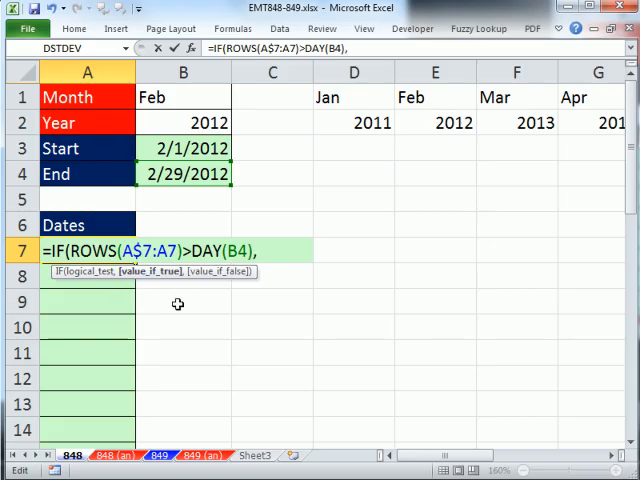
pyautogui.write('"')
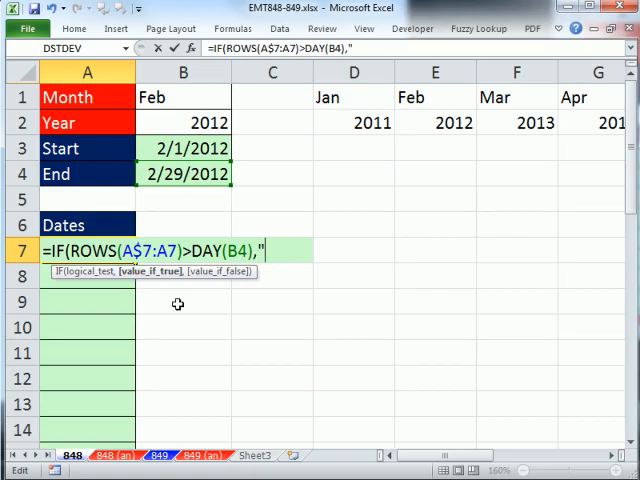
pyautogui.write('"')
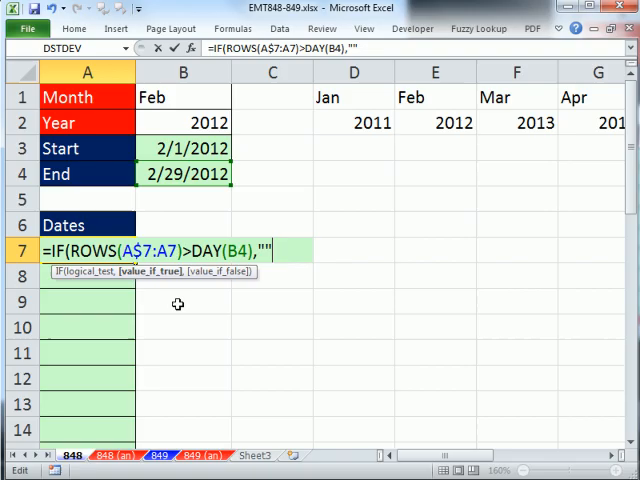
pyautogui.write(',')
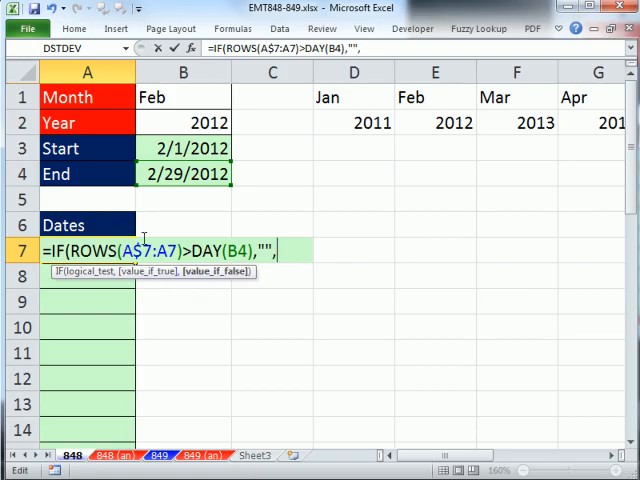
pyautogui.moveTo(303, 319)
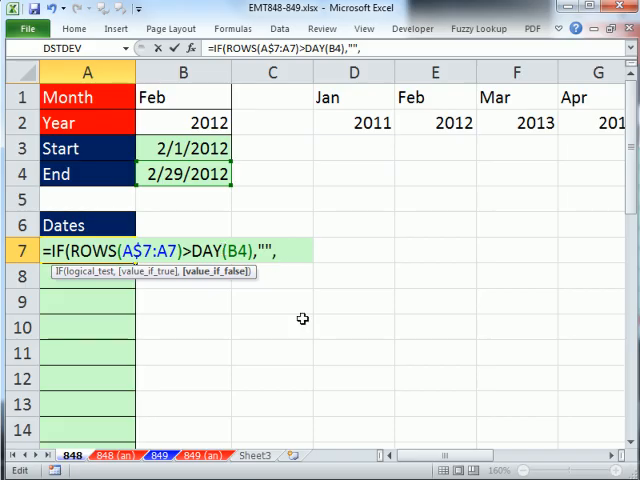
pyautogui.moveTo(315, 315)
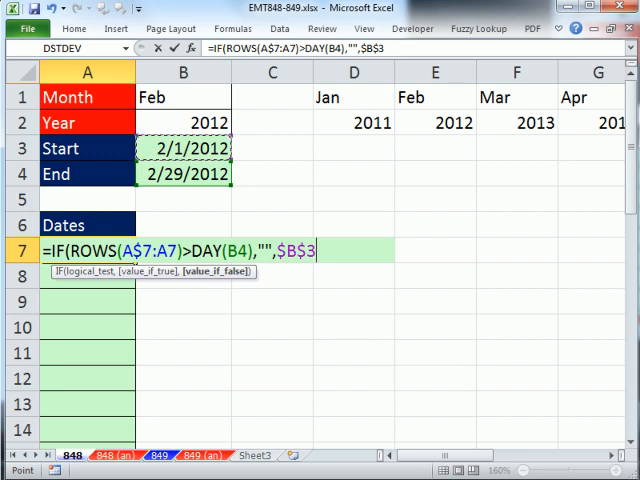
# Finish the A7 formula with +ROWS(A$7:A7)-1) so A7 shows 2/1/2012.
pyautogui.write('+')
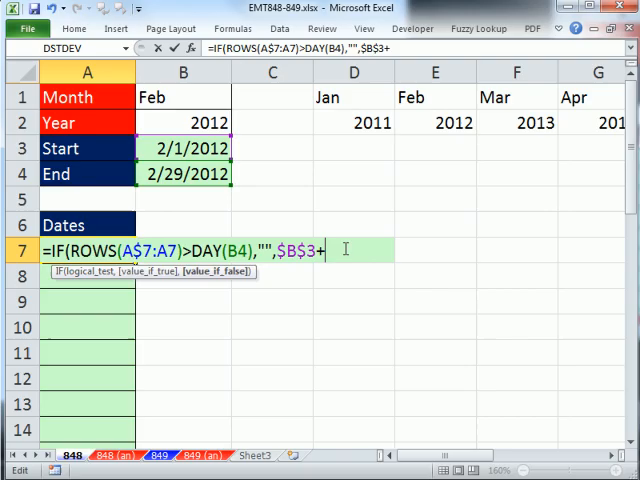
pyautogui.write('ROWS(A$7:A7)')
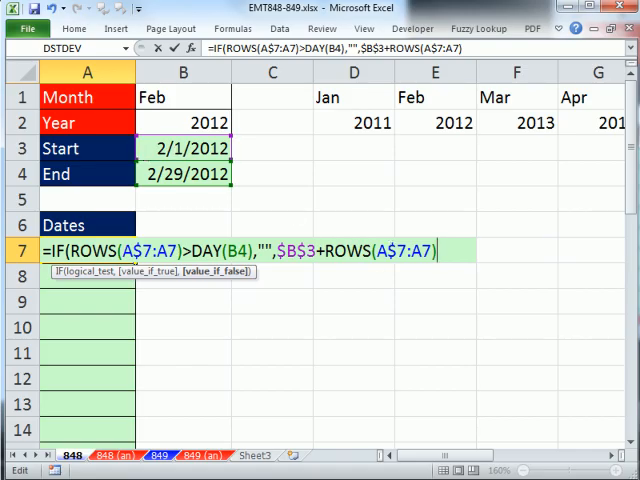
pyautogui.write('-1')
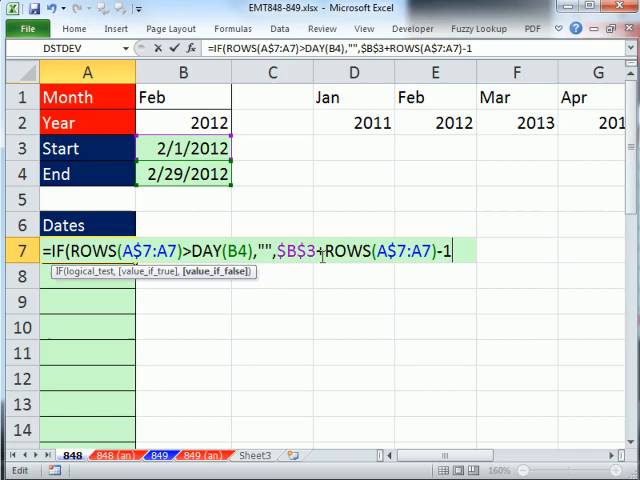
pyautogui.moveTo(46, 283)
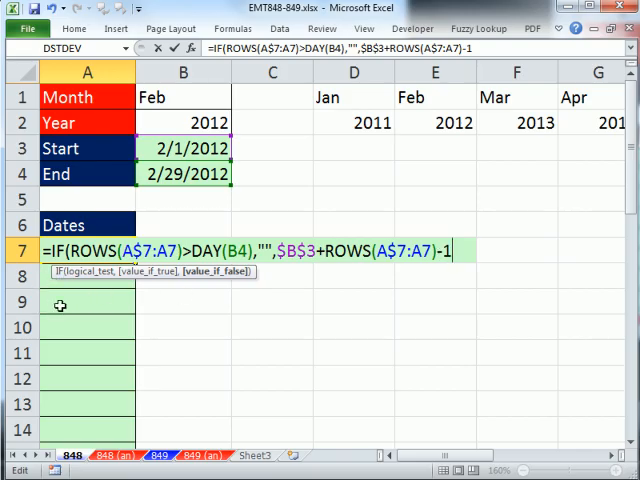
pyautogui.write(')')
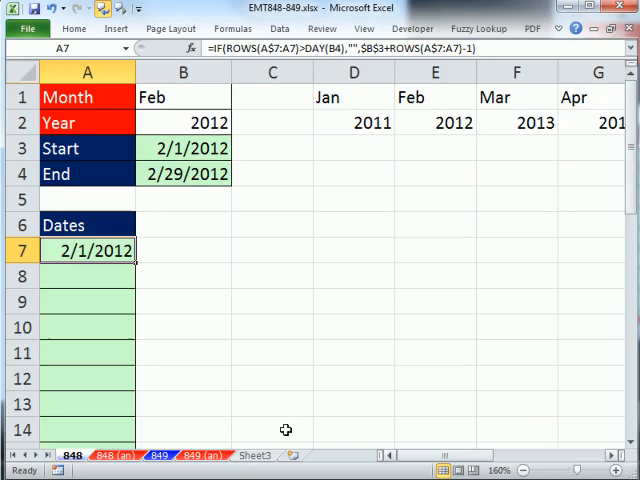
# Change the end-date reference inside DAY in the A7 formula to B$4.
pyautogui.scroll(-3)
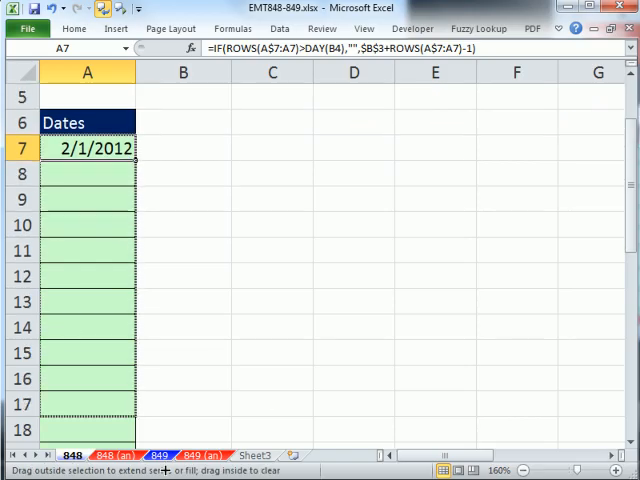
pyautogui.scroll(-3)
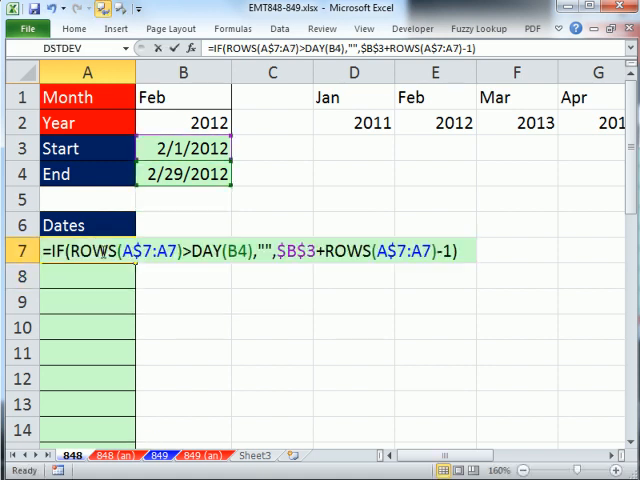
pyautogui.click(230, 252)
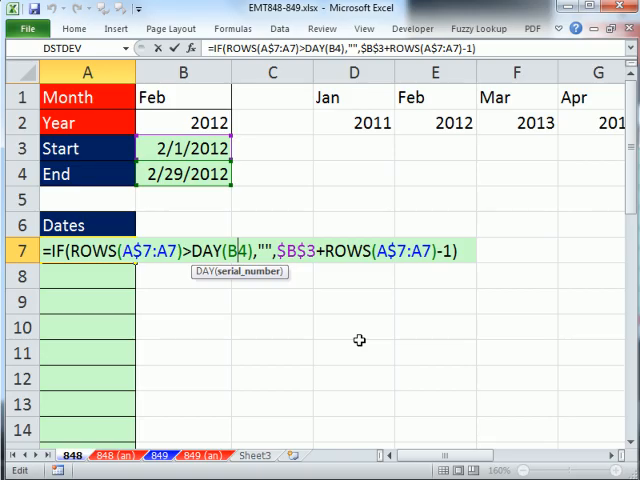
pyautogui.press('Return')
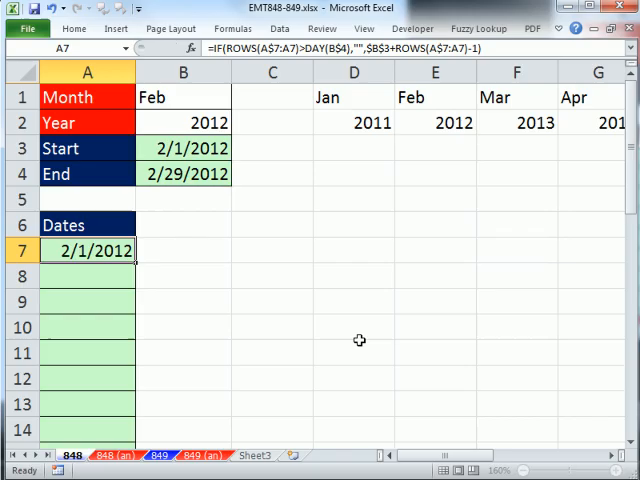
pyautogui.moveTo(140, 382)
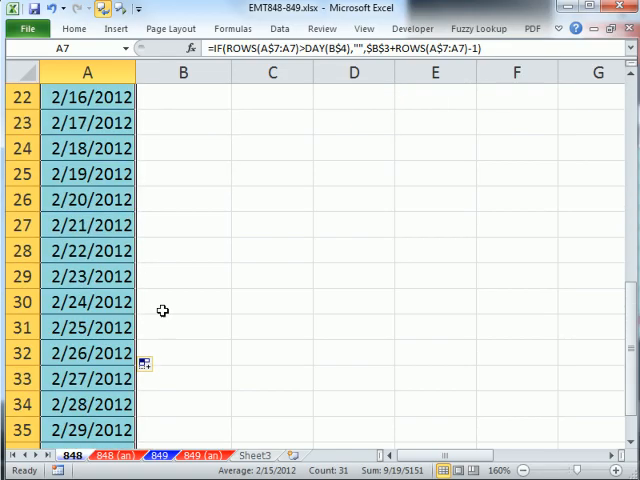
# Review the filled February 2012 date list and select the Year input in B2.
pyautogui.scroll(3)
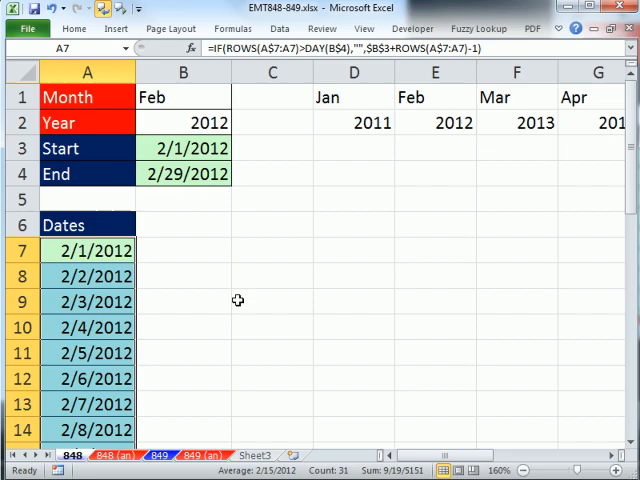
pyautogui.click(183, 123)
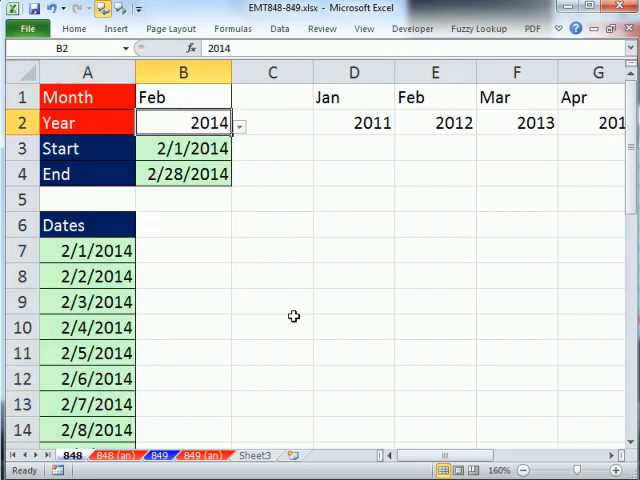
# Set Month to Jan with Year 2014, then open B3's start-date DATE formula.
pyautogui.scroll(-3)
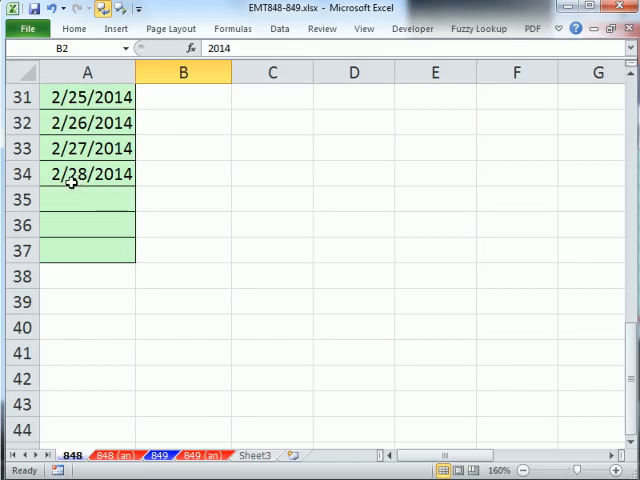
pyautogui.scroll(3)
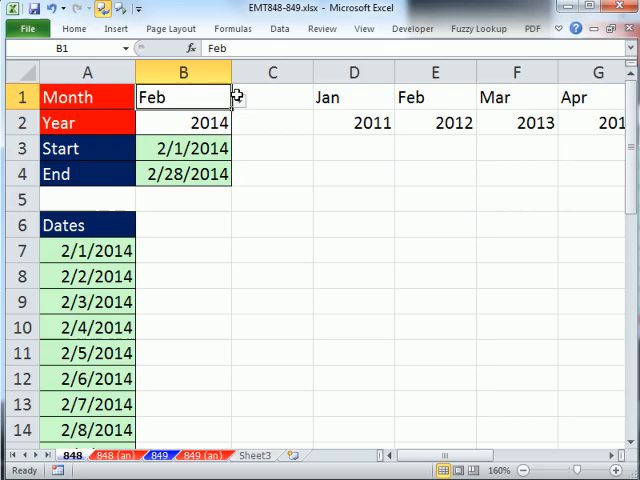
pyautogui.click(238, 97)
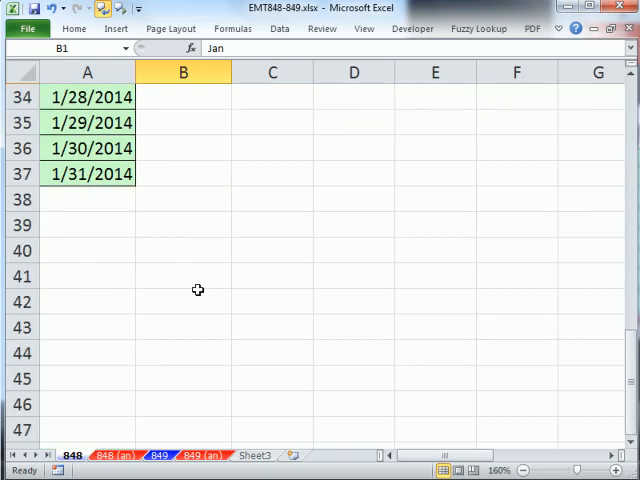
pyautogui.scroll(3)
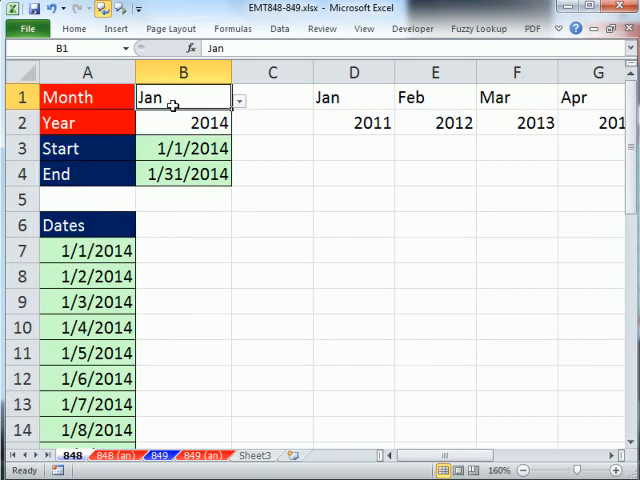
pyautogui.moveTo(245, 115)
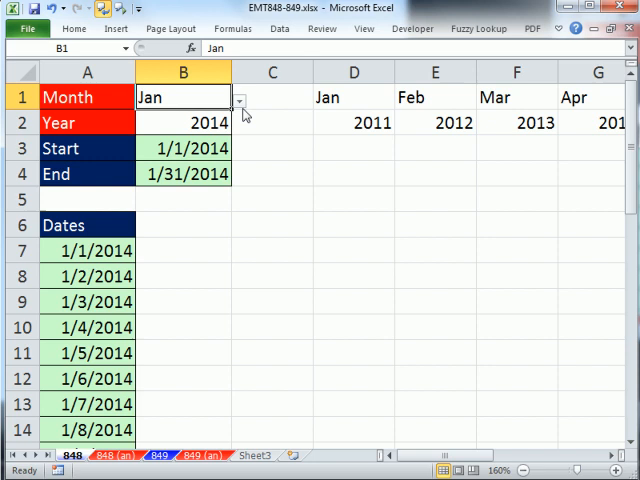
pyautogui.moveTo(197, 158)
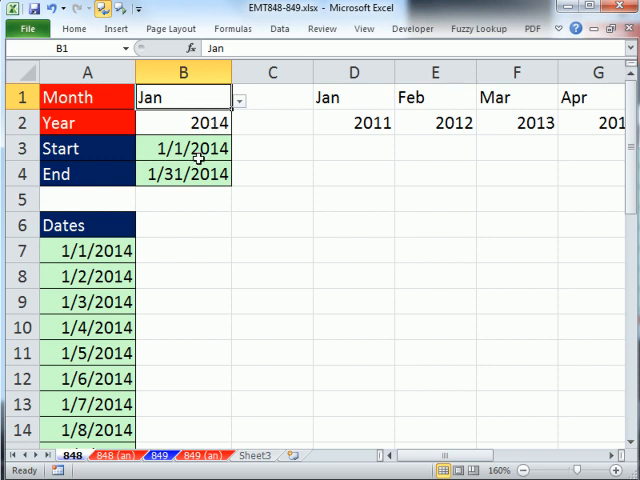
pyautogui.moveTo(97, 315)
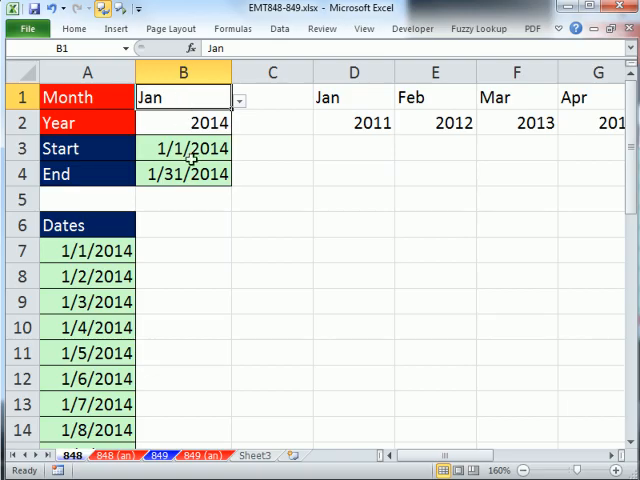
pyautogui.doubleClick(183, 148)
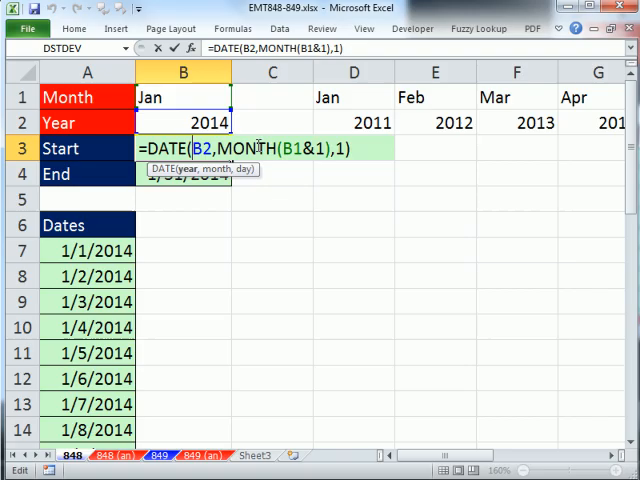